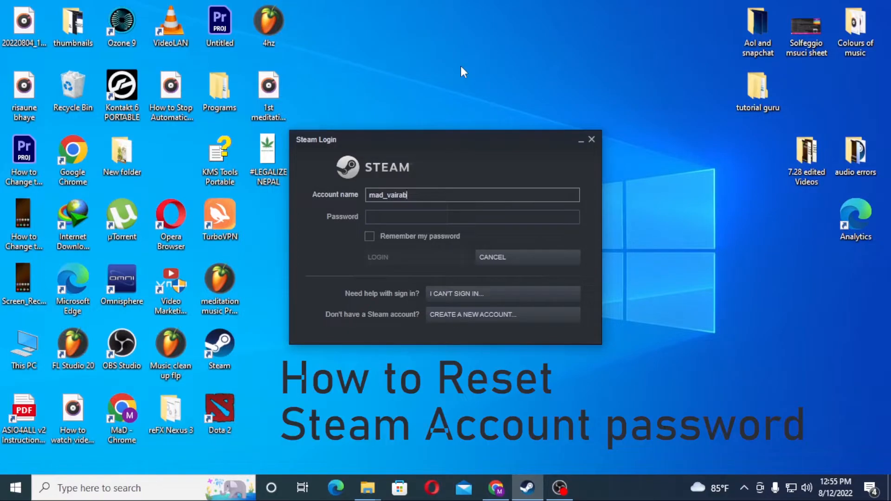
{"action": "mouse_move", "coordinate": [485, 131]}
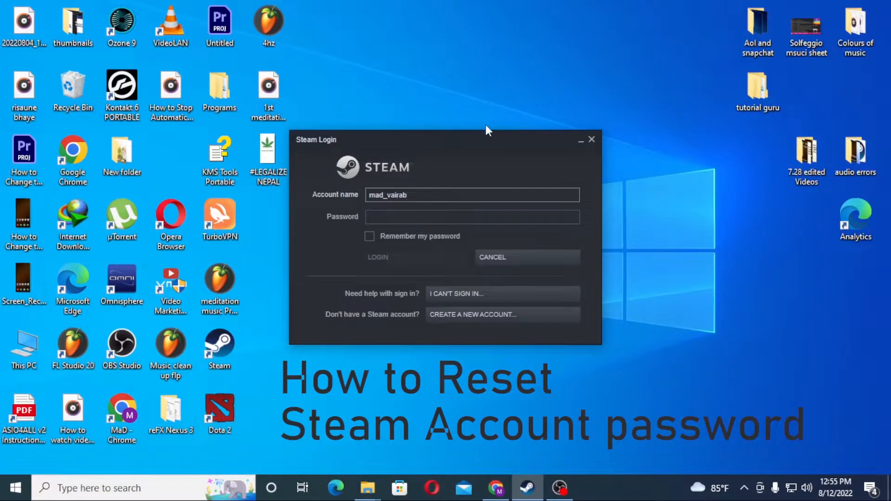
{"action": "left_click", "coordinate": [471, 195]}
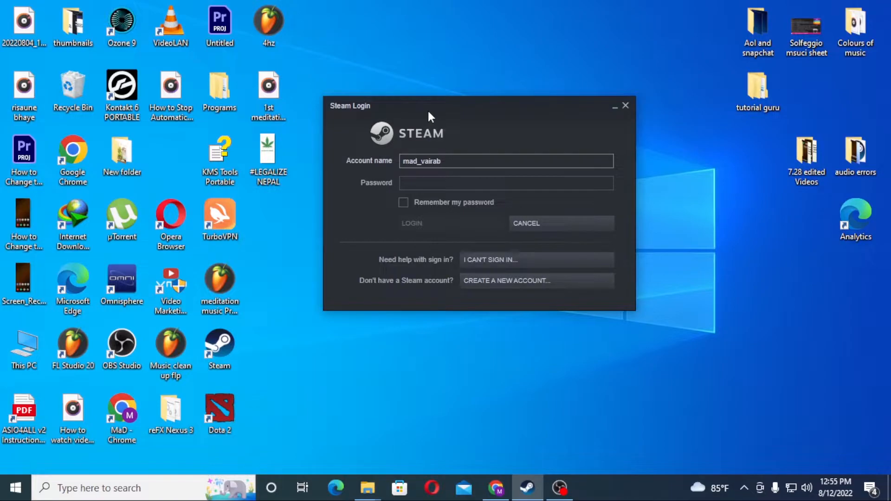
{"action": "mouse_move", "coordinate": [476, 125]}
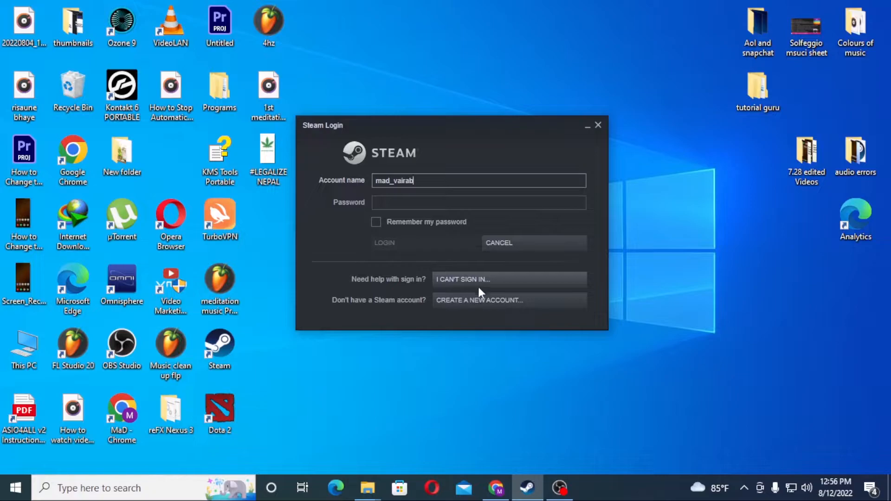
{"action": "mouse_move", "coordinate": [492, 285]}
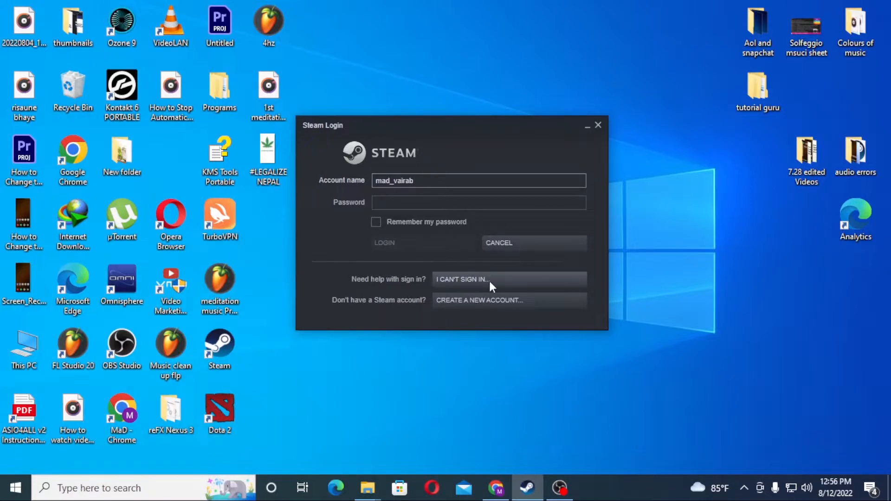
{"action": "left_click", "coordinate": [461, 279]}
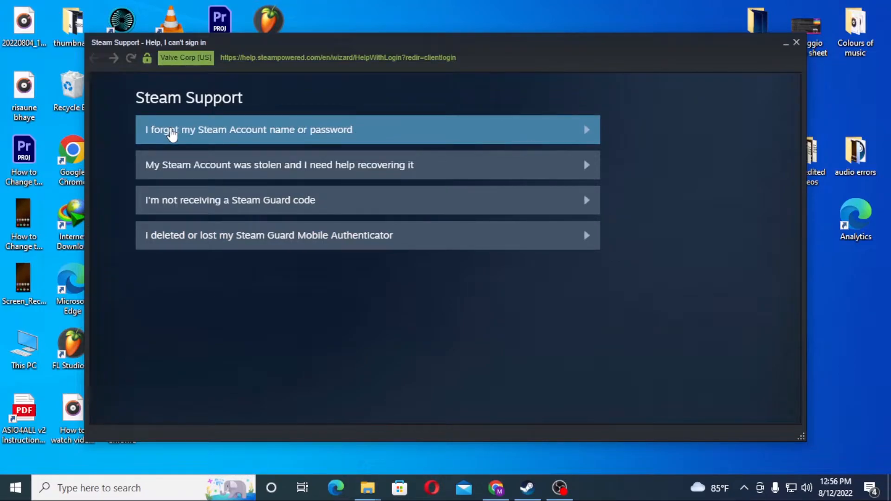
{"action": "mouse_move", "coordinate": [430, 136]}
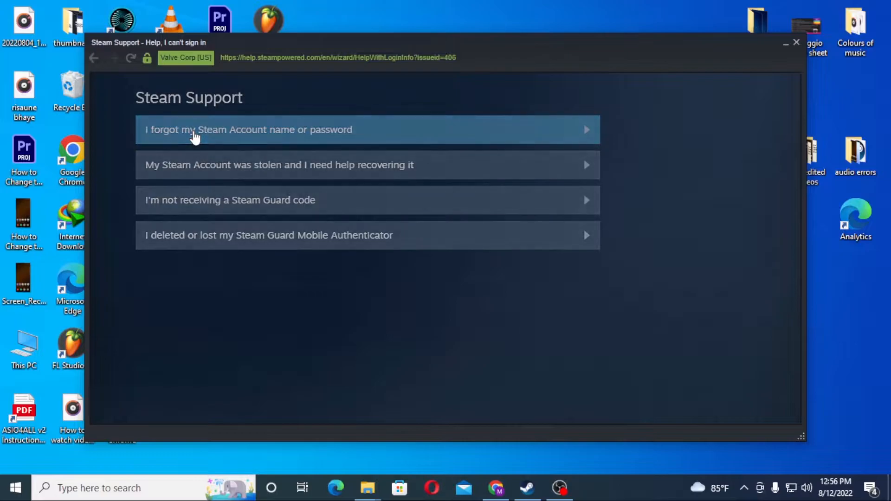
{"action": "left_click", "coordinate": [248, 130]}
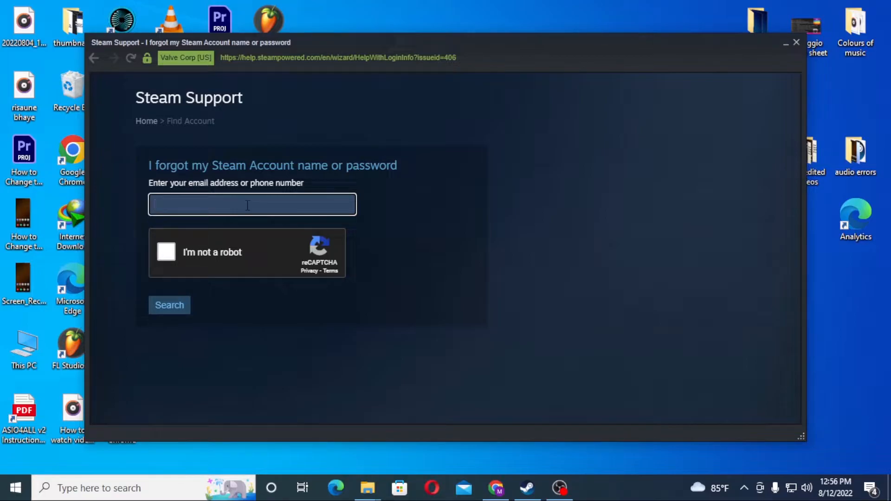
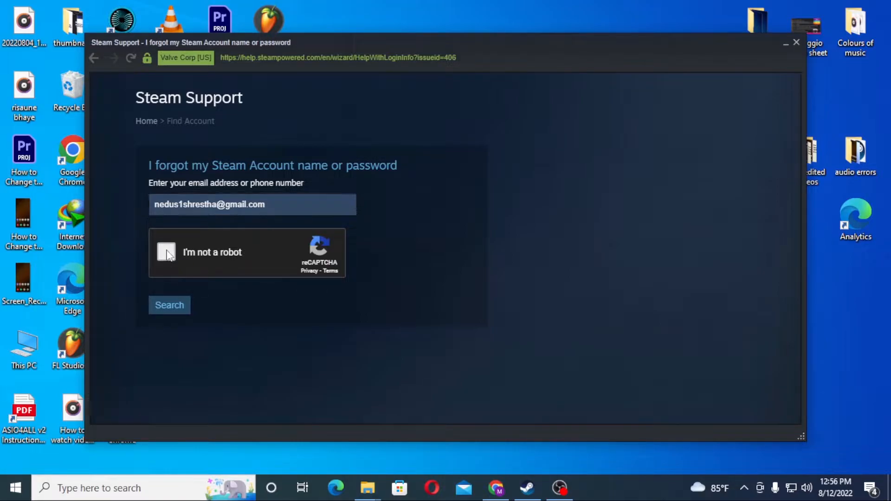
Pass the crosswalk and vehicle image check, then search for the account by email.
{"action": "left_click", "coordinate": [166, 252]}
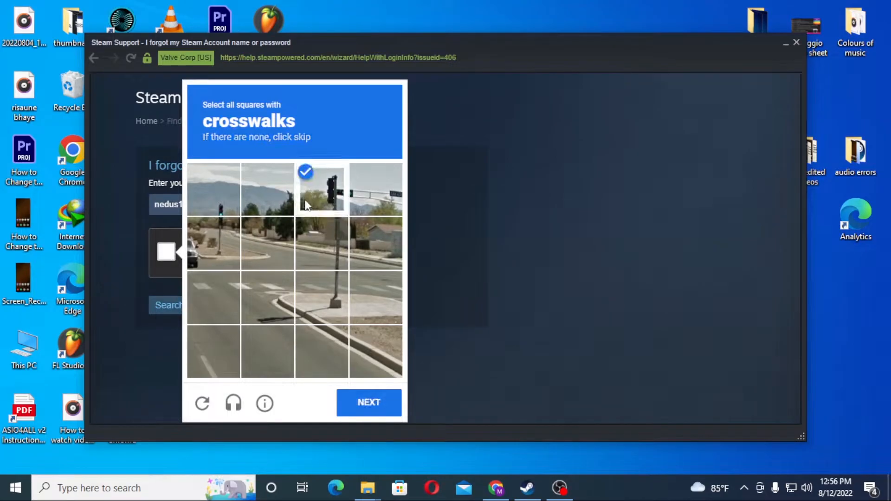
{"action": "left_click", "coordinate": [321, 243]}
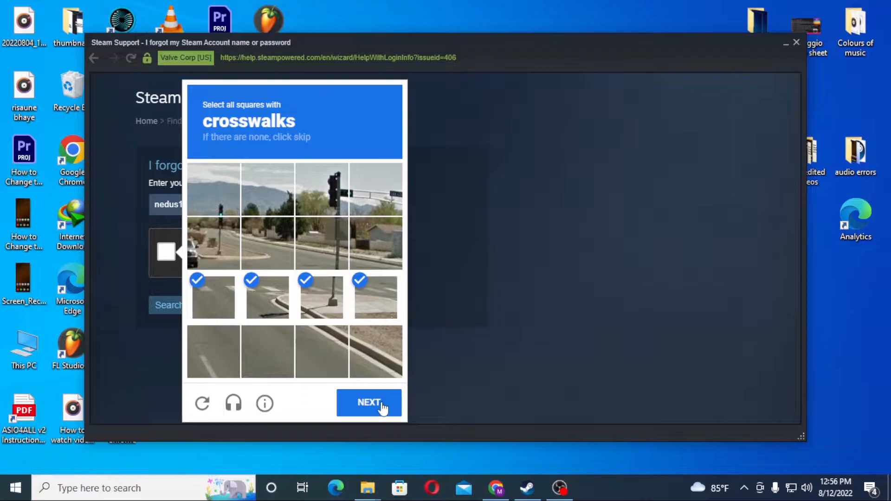
{"action": "left_click", "coordinate": [368, 402]}
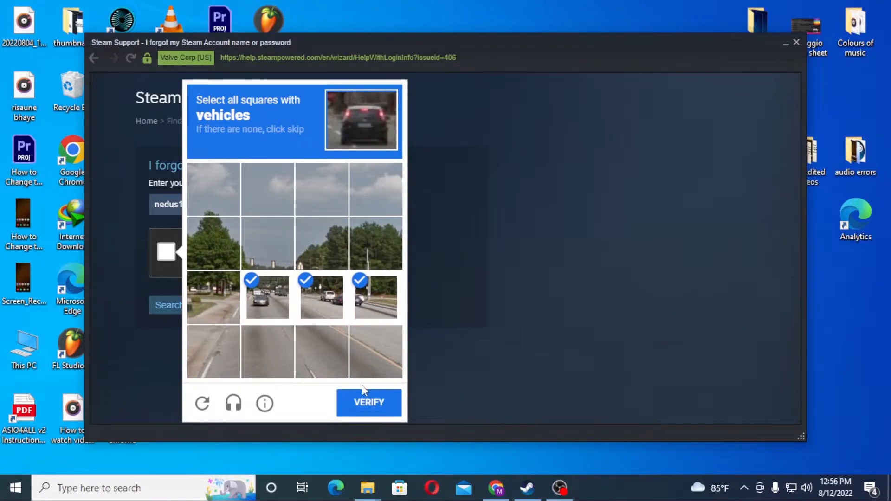
{"action": "left_click", "coordinate": [368, 402]}
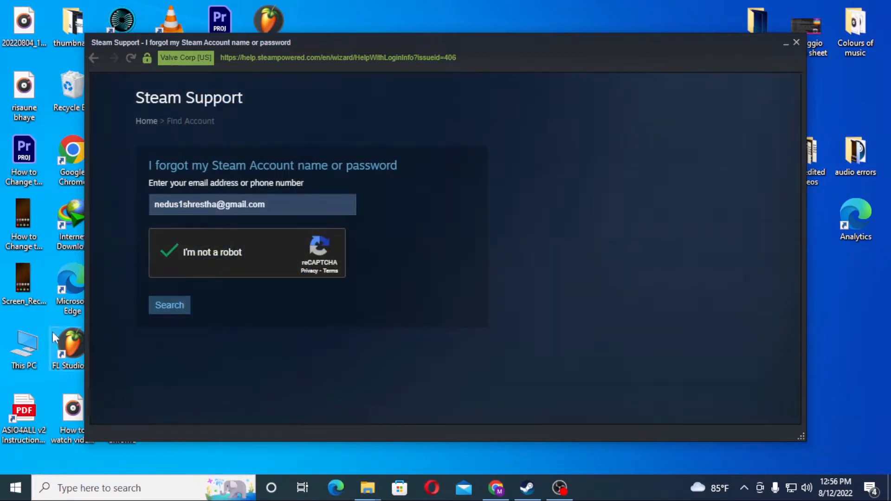
{"action": "left_click", "coordinate": [168, 306]}
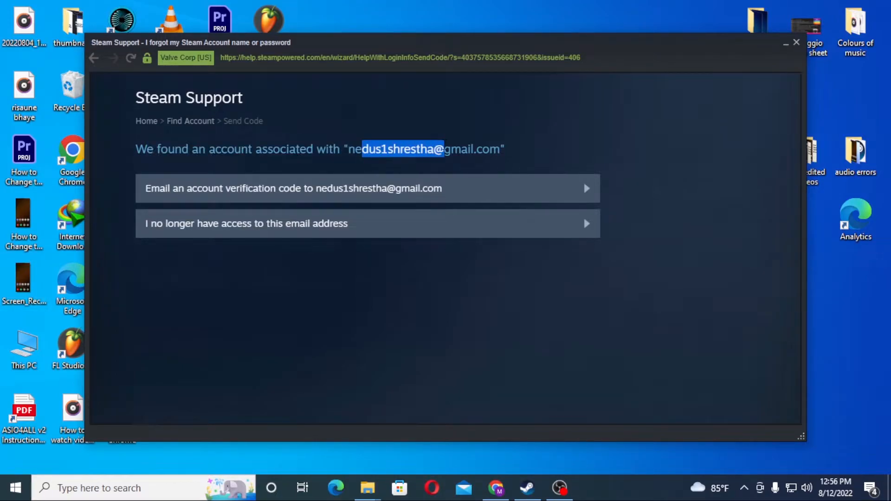
{"action": "mouse_move", "coordinate": [278, 188]}
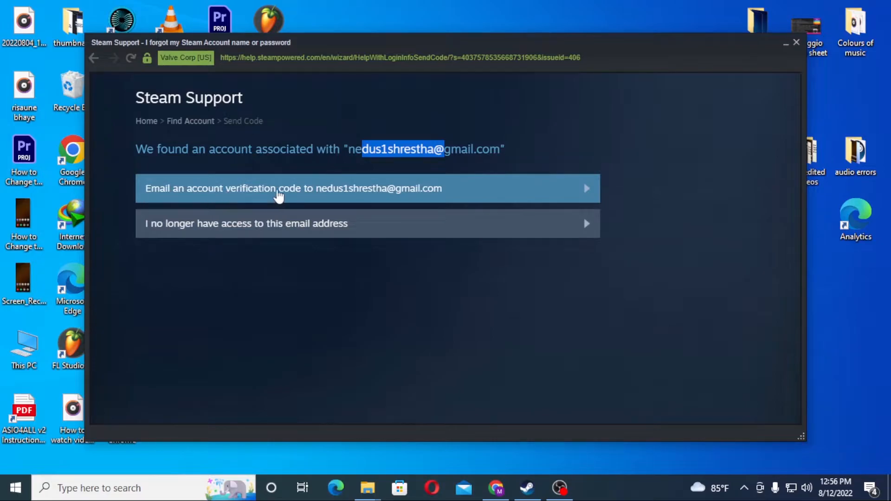
{"action": "mouse_move", "coordinate": [421, 193]}
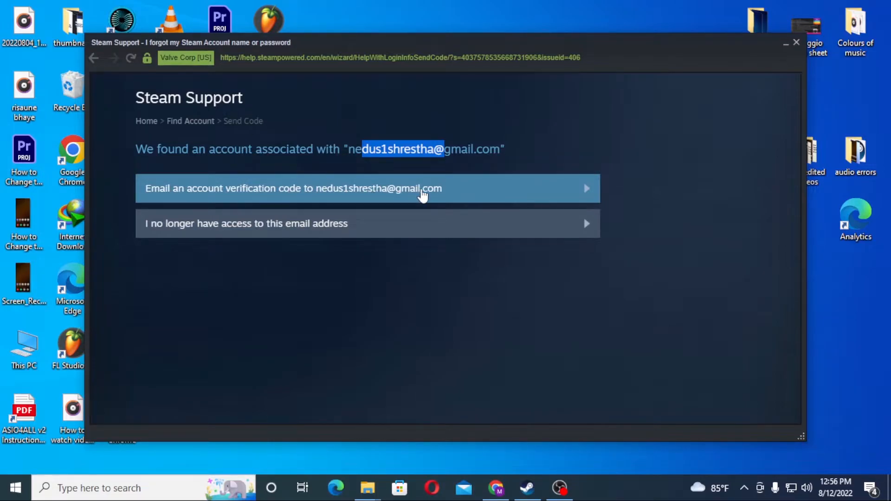
{"action": "mouse_move", "coordinate": [400, 192]}
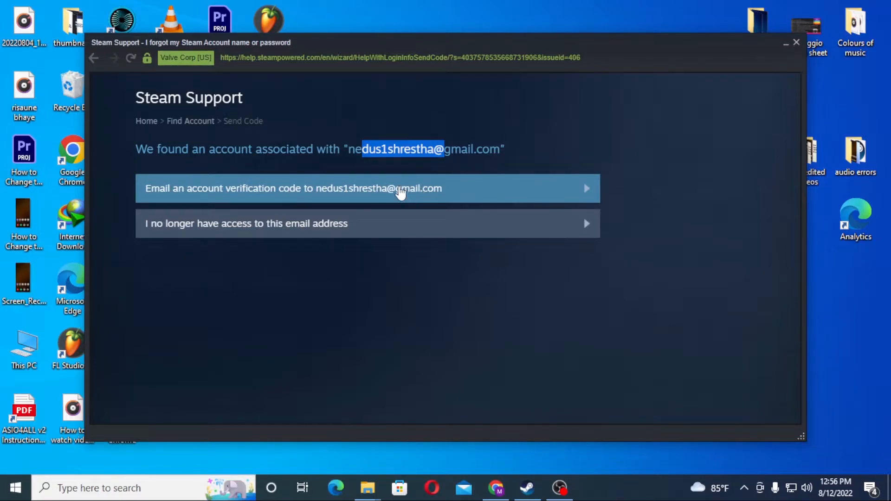
{"action": "mouse_move", "coordinate": [385, 223]}
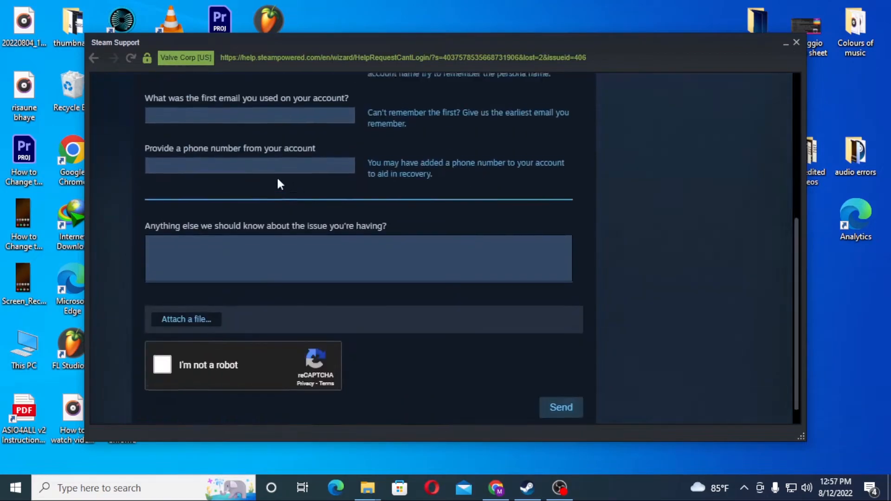
Look over the no-access recovery form's email field, then leave it for the found-account page.
{"action": "scroll", "scroll_direction": "up", "scroll_amount": 3}
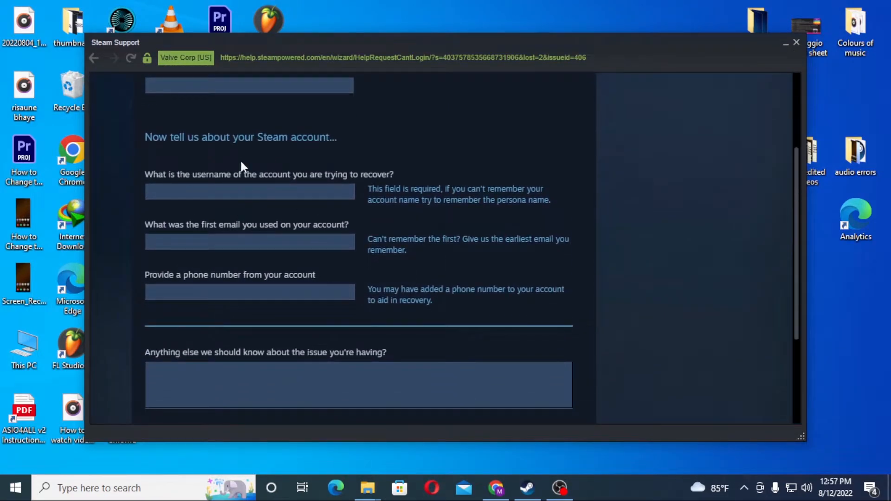
{"action": "left_click", "coordinate": [249, 241]}
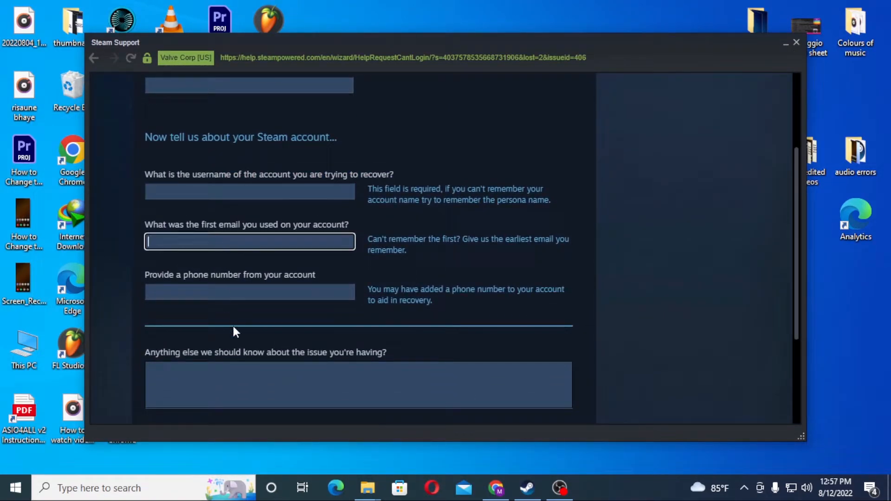
{"action": "scroll", "scroll_direction": "down", "scroll_amount": 3}
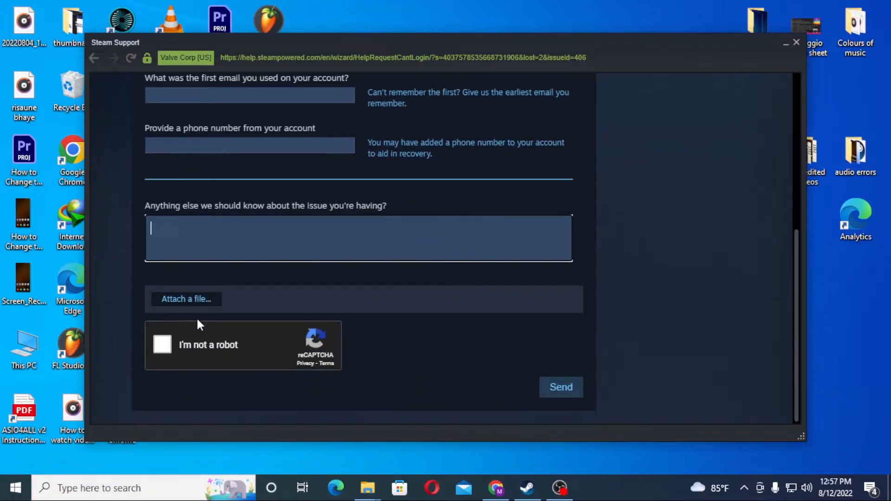
{"action": "scroll", "scroll_direction": "up", "scroll_amount": 3}
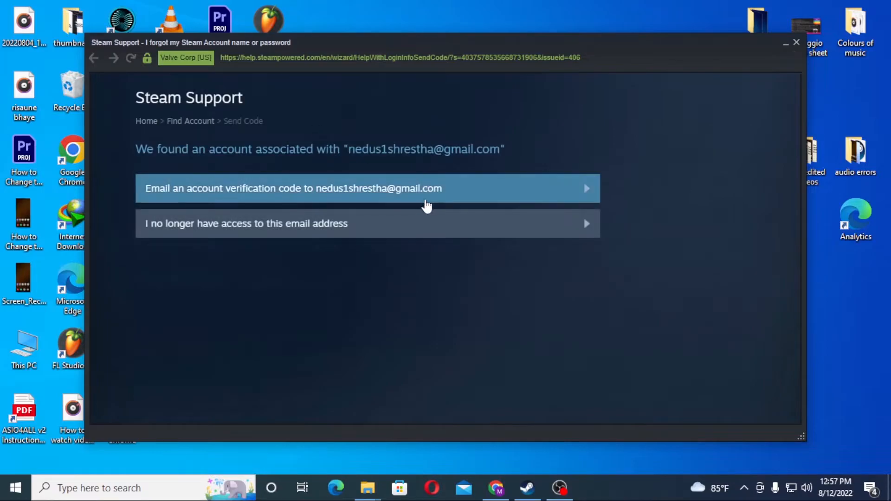
{"action": "mouse_move", "coordinate": [418, 191]}
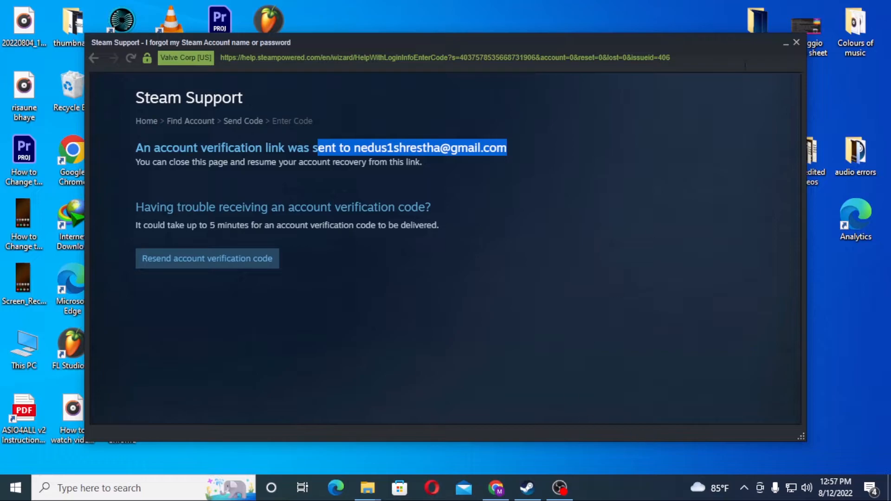
{"action": "mouse_move", "coordinate": [785, 48]}
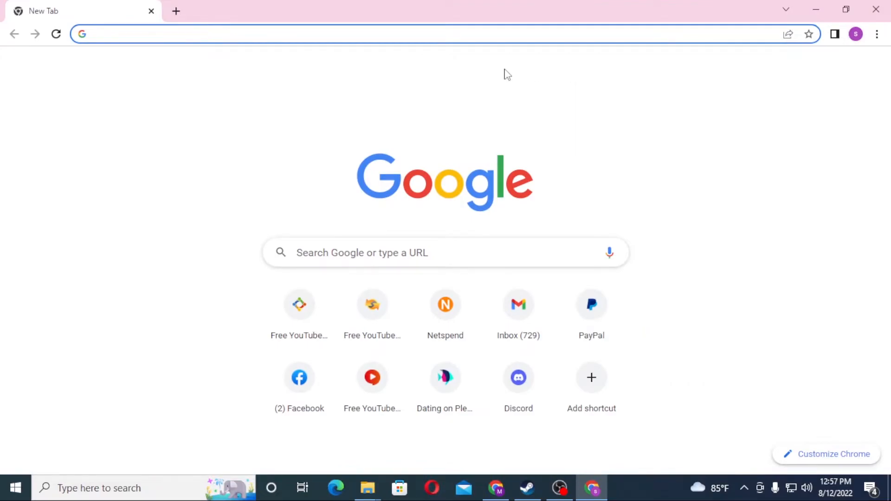
Go to gmail.com, open the Steam Account Recovery email and follow RESUME RECOVERY.
{"action": "type", "text": "gmail.com"}
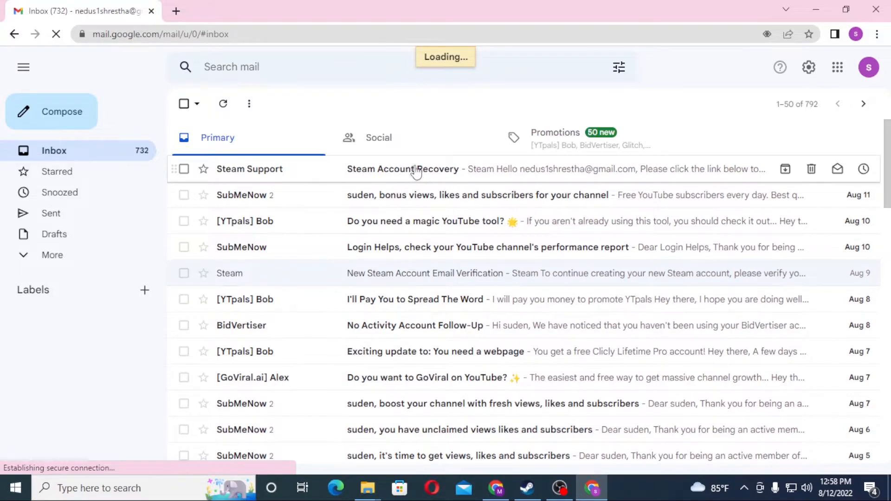
{"action": "mouse_move", "coordinate": [490, 183]}
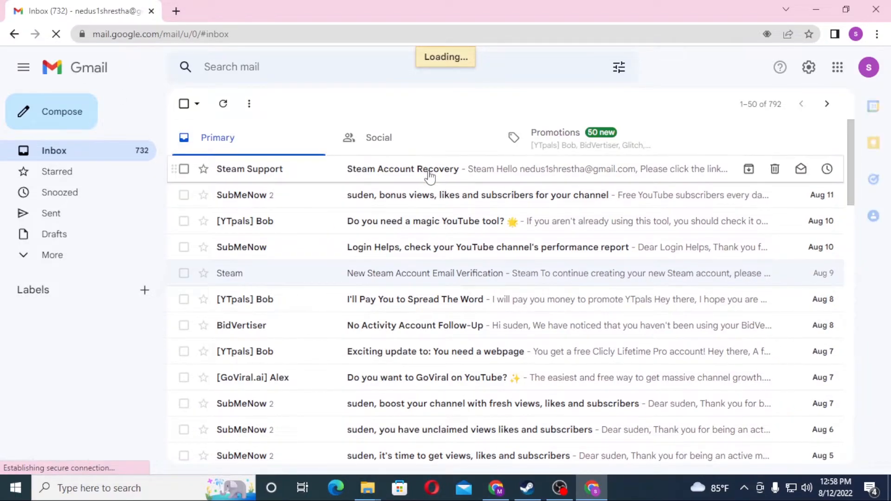
{"action": "left_click", "coordinate": [402, 169]}
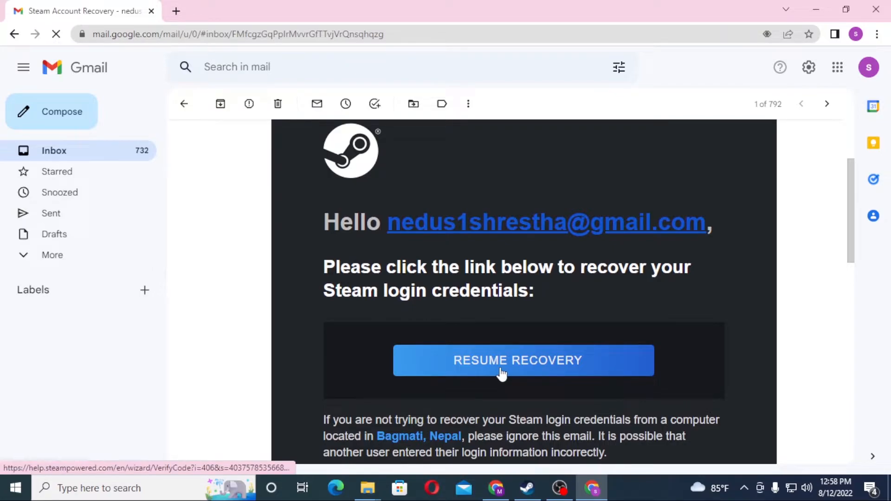
{"action": "left_click", "coordinate": [522, 360]}
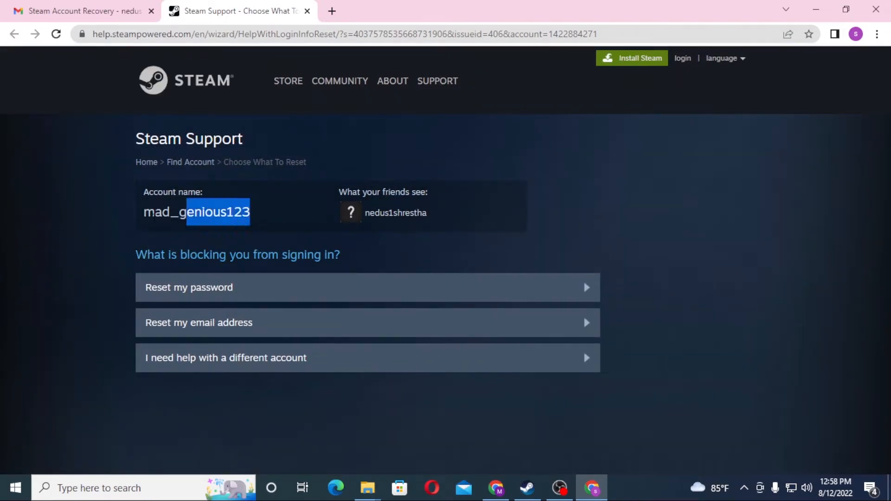
Choose 'Reset my password' on the 'What is blocking you from signing in?' page.
{"action": "left_click", "coordinate": [471, 223]}
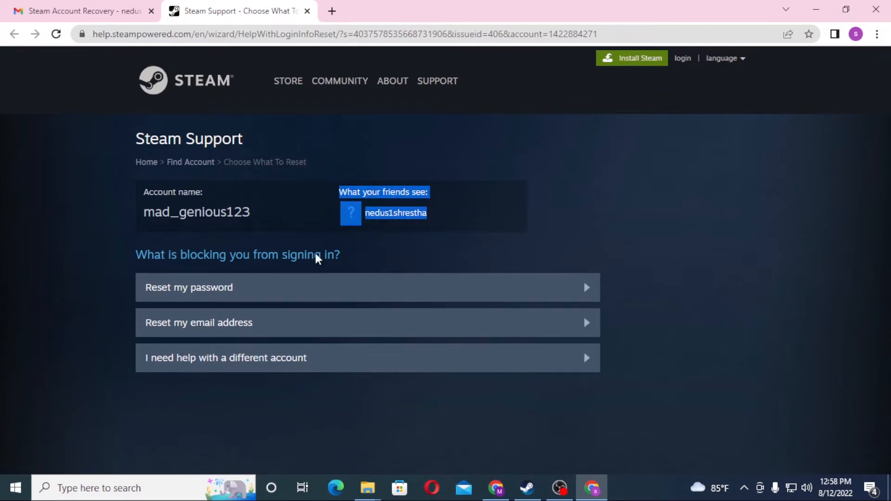
{"action": "mouse_move", "coordinate": [238, 286]}
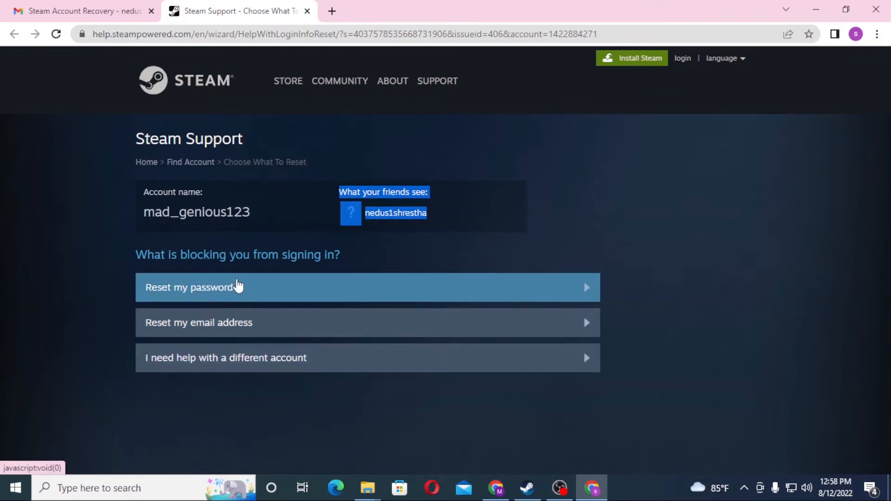
{"action": "mouse_move", "coordinate": [200, 309]}
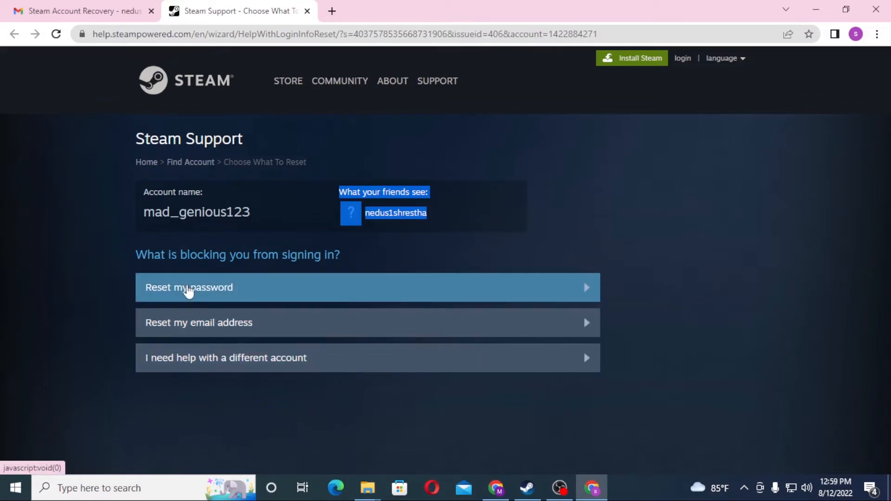
{"action": "mouse_move", "coordinate": [182, 294]}
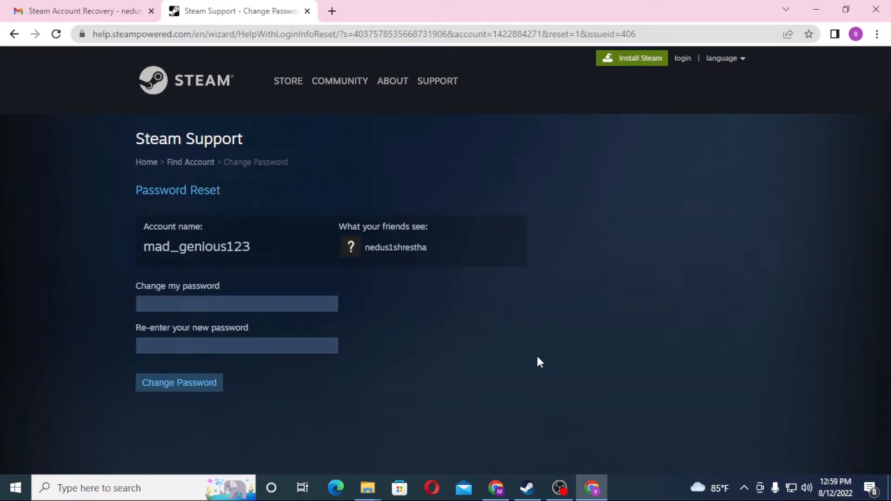
{"action": "mouse_move", "coordinate": [205, 296]}
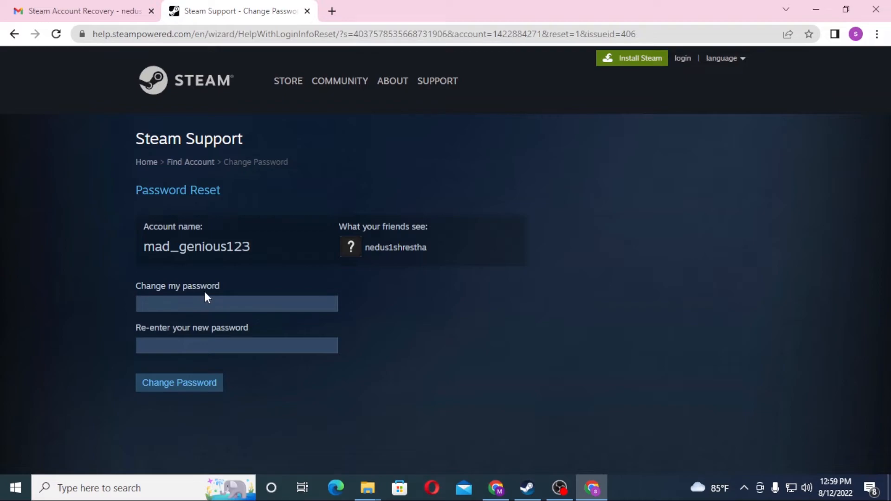
{"action": "mouse_move", "coordinate": [17, 303]}
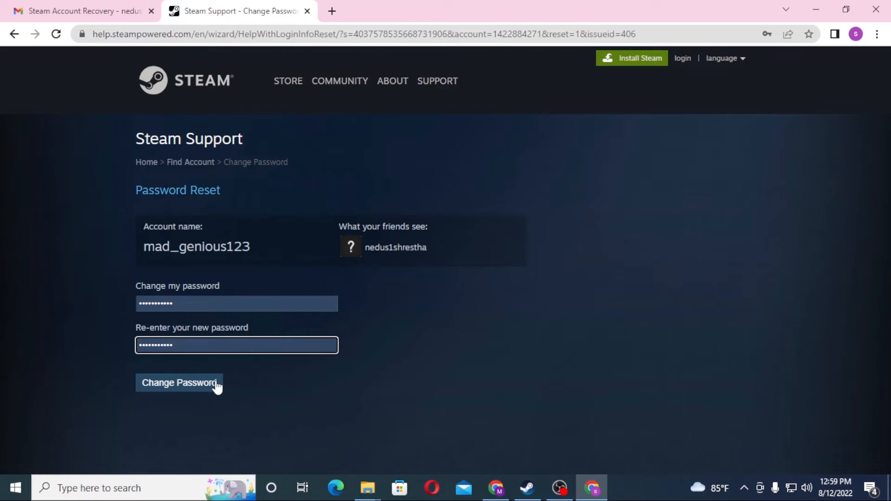
{"action": "mouse_move", "coordinate": [259, 375]}
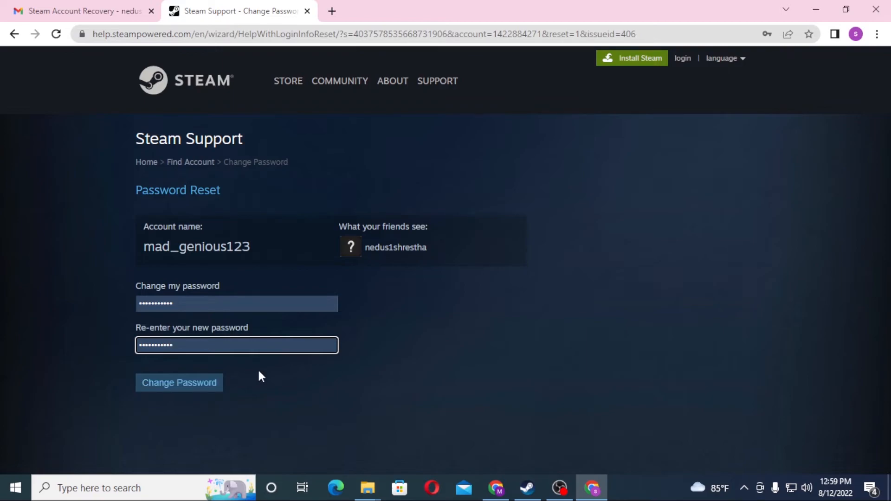
Submit the new, re-entered password with Change Password.
{"action": "left_click", "coordinate": [179, 383]}
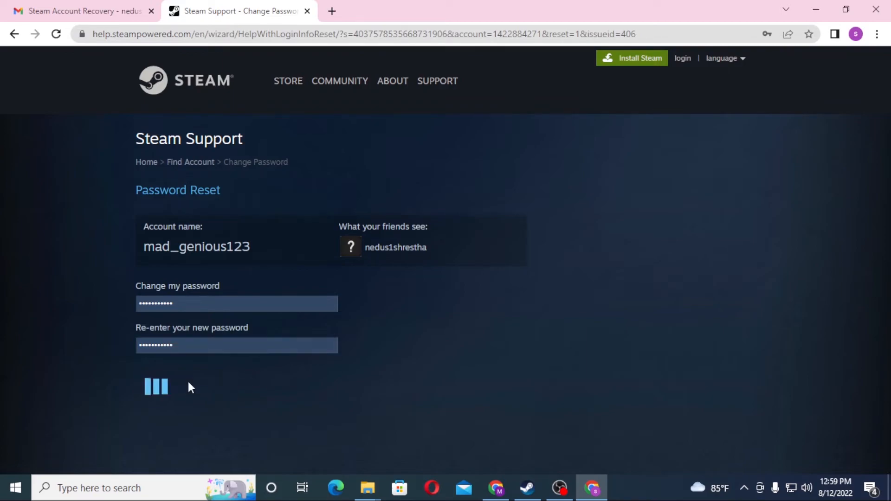
{"action": "left_click", "coordinate": [155, 387]}
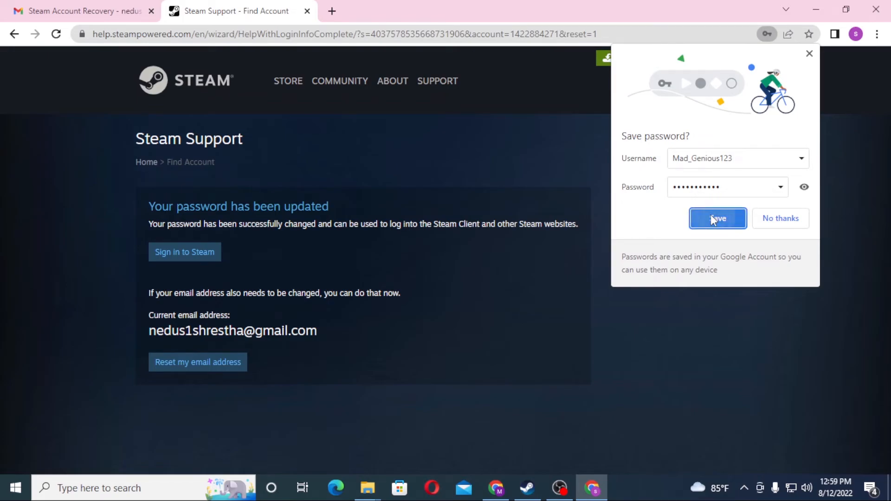
Save the new login in Chrome and read the 'Recent changes to your Steam account' email.
{"action": "left_click", "coordinate": [79, 11]}
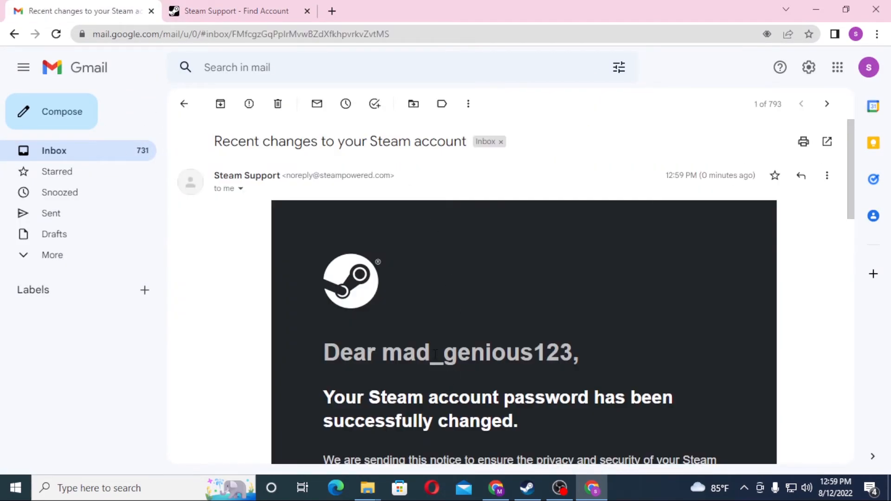
{"action": "mouse_move", "coordinate": [498, 261]}
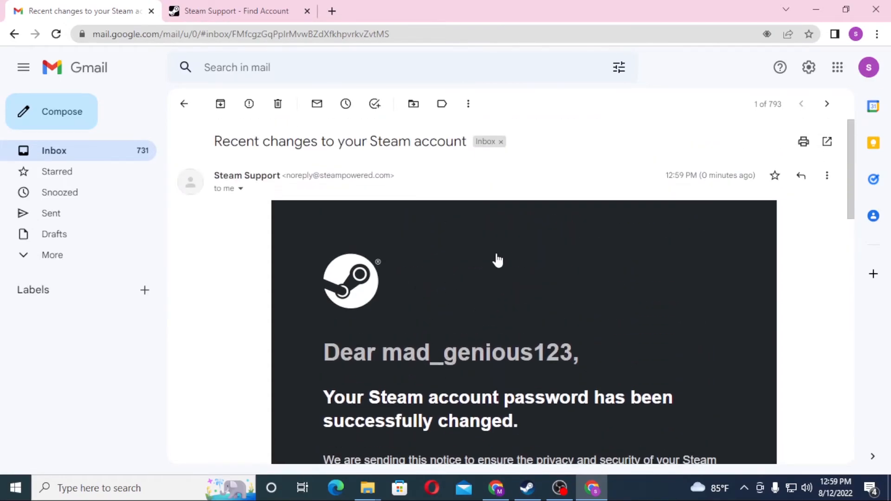
{"action": "left_click", "coordinate": [235, 11]}
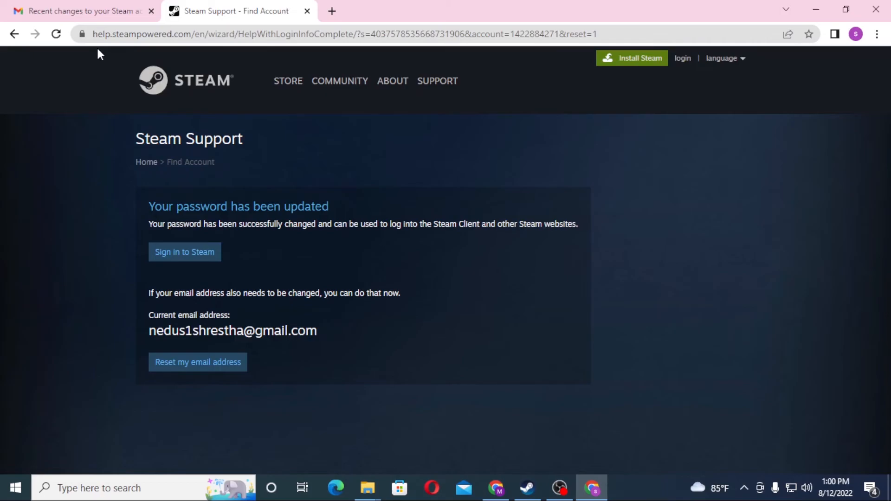
{"action": "left_click", "coordinate": [79, 10]}
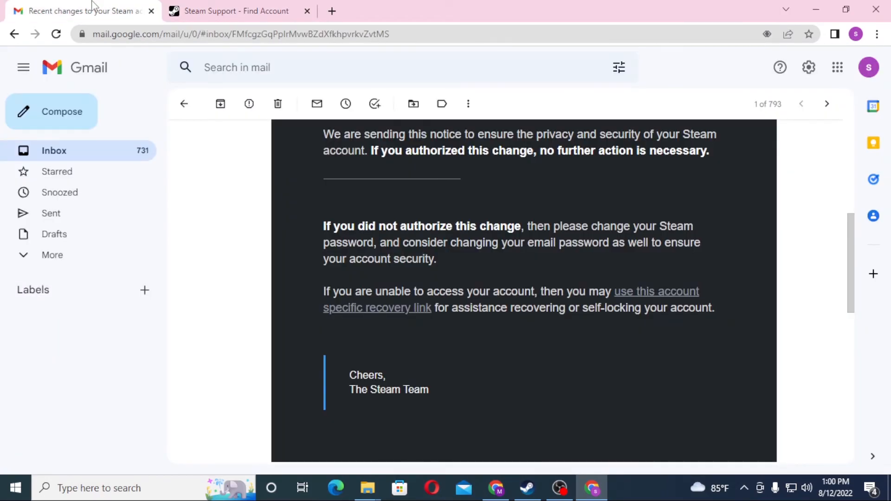